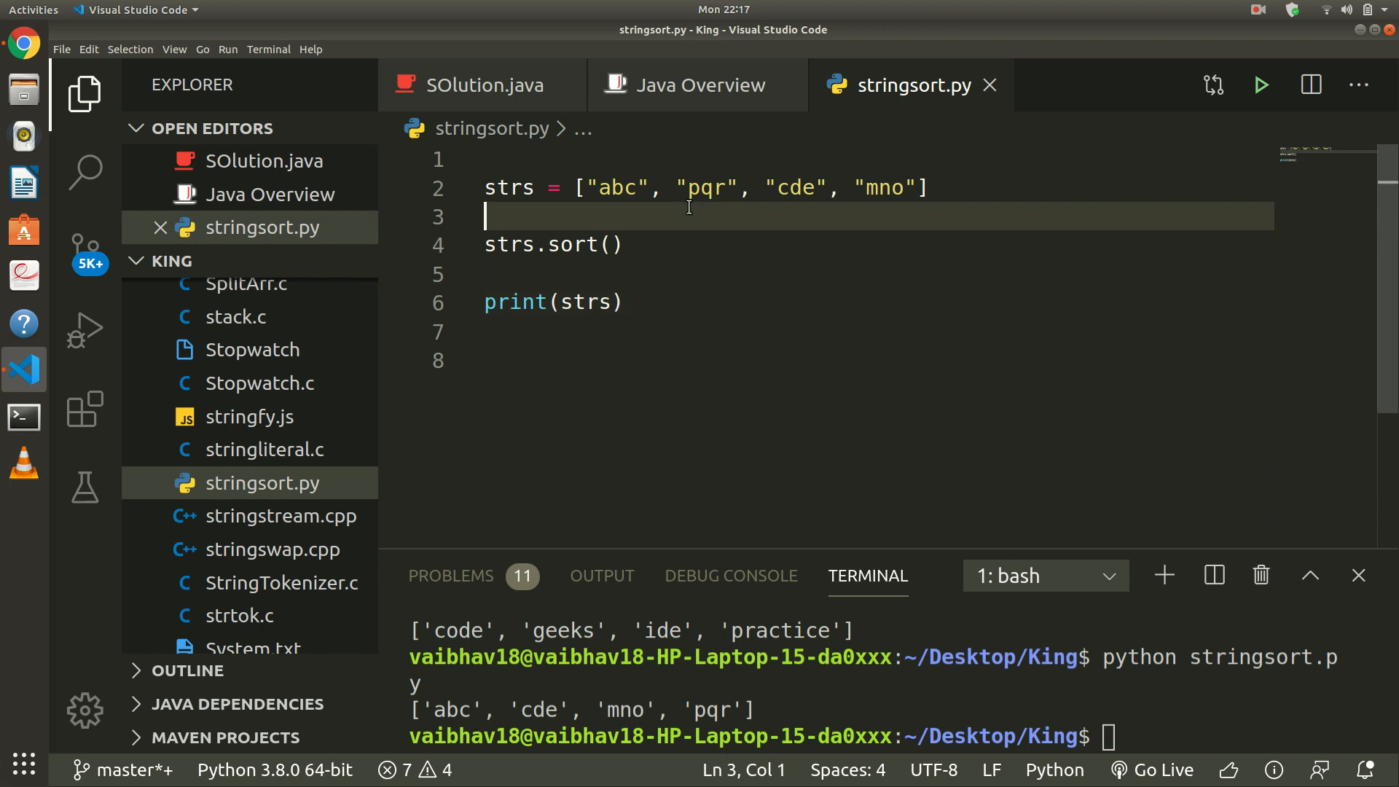
mouse_move(676, 204)
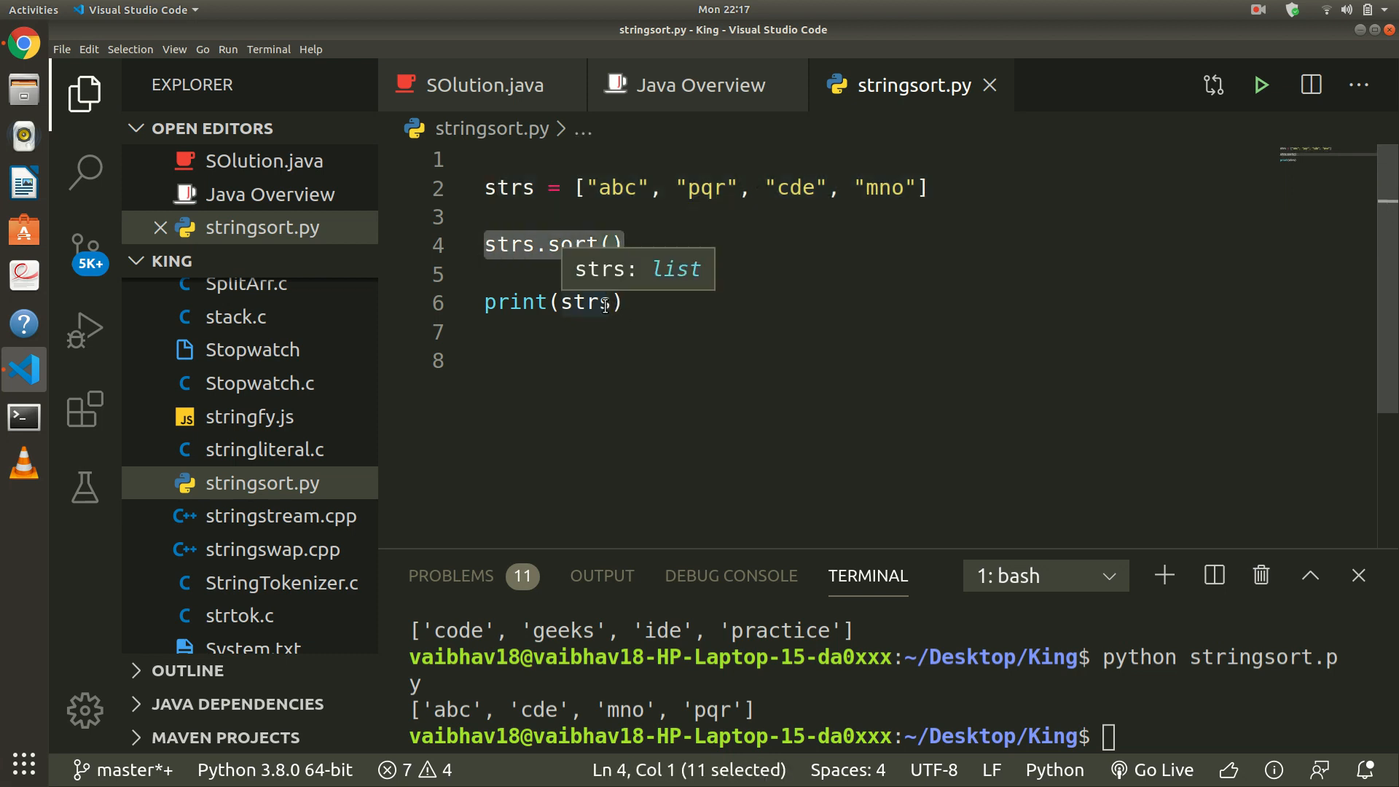
mouse_move(817, 285)
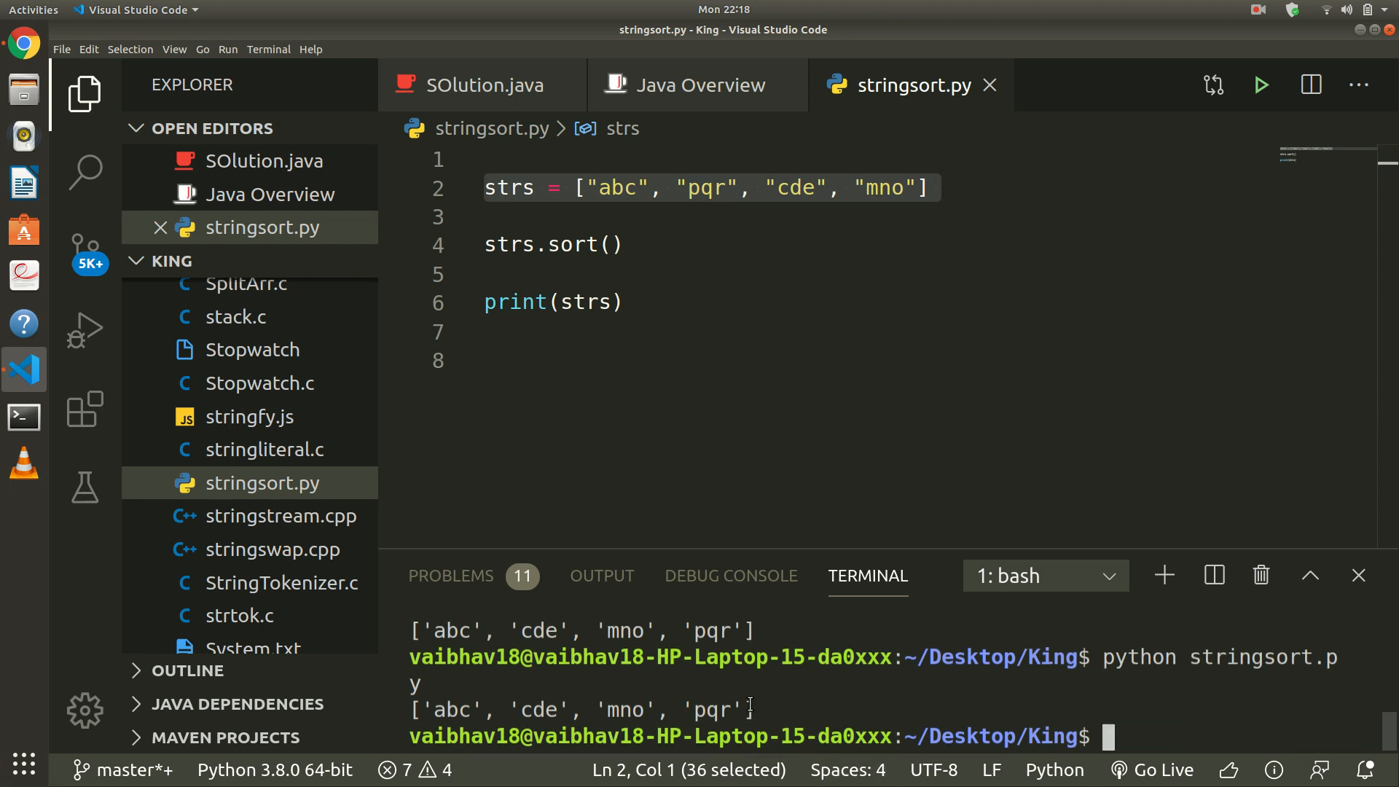
Highlight the list of strings on line 2 after rerunning stringsort.py
drag(424, 709, 753, 709)
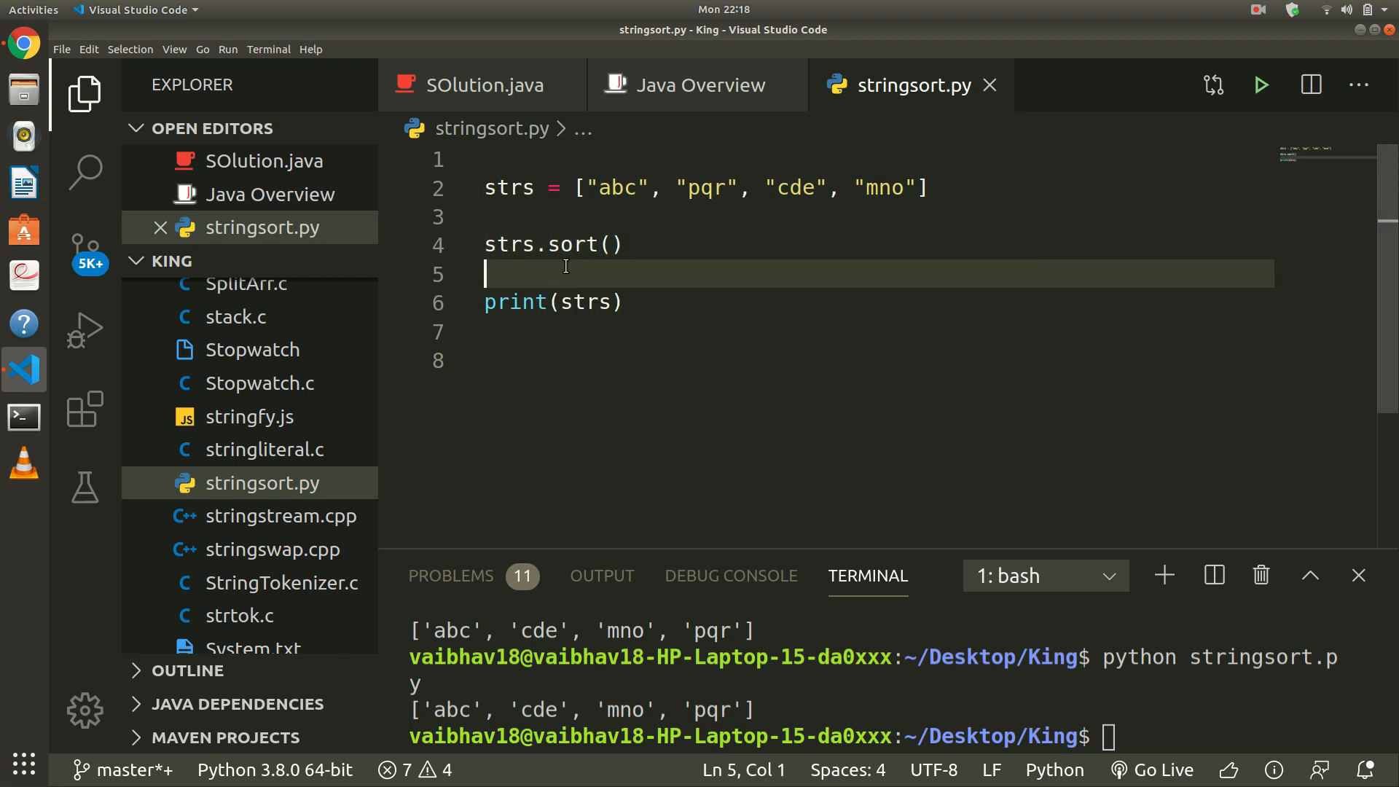
Add s="Vaibhav" above the print and select the old strs list code for removal
text(s=)
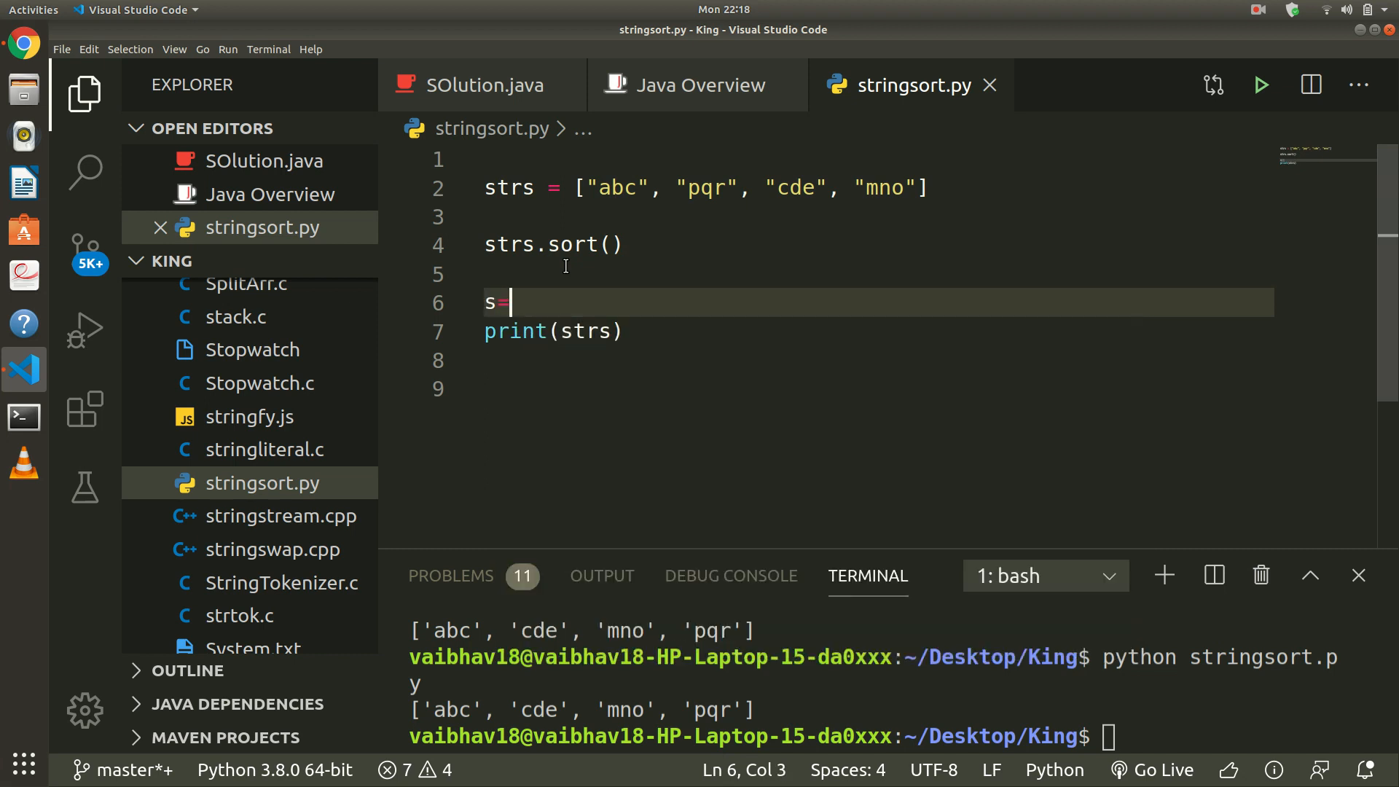
text("")
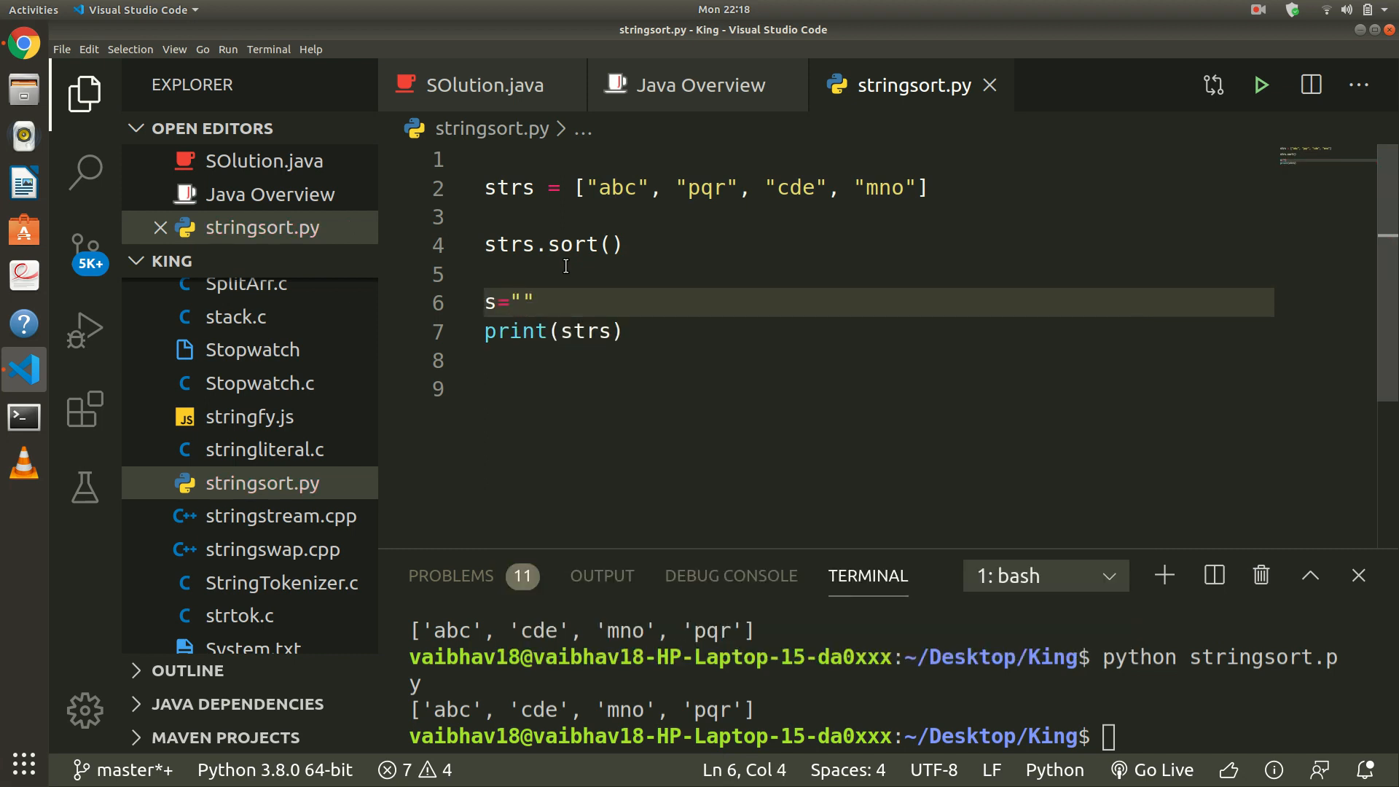
text(Vaibhav)
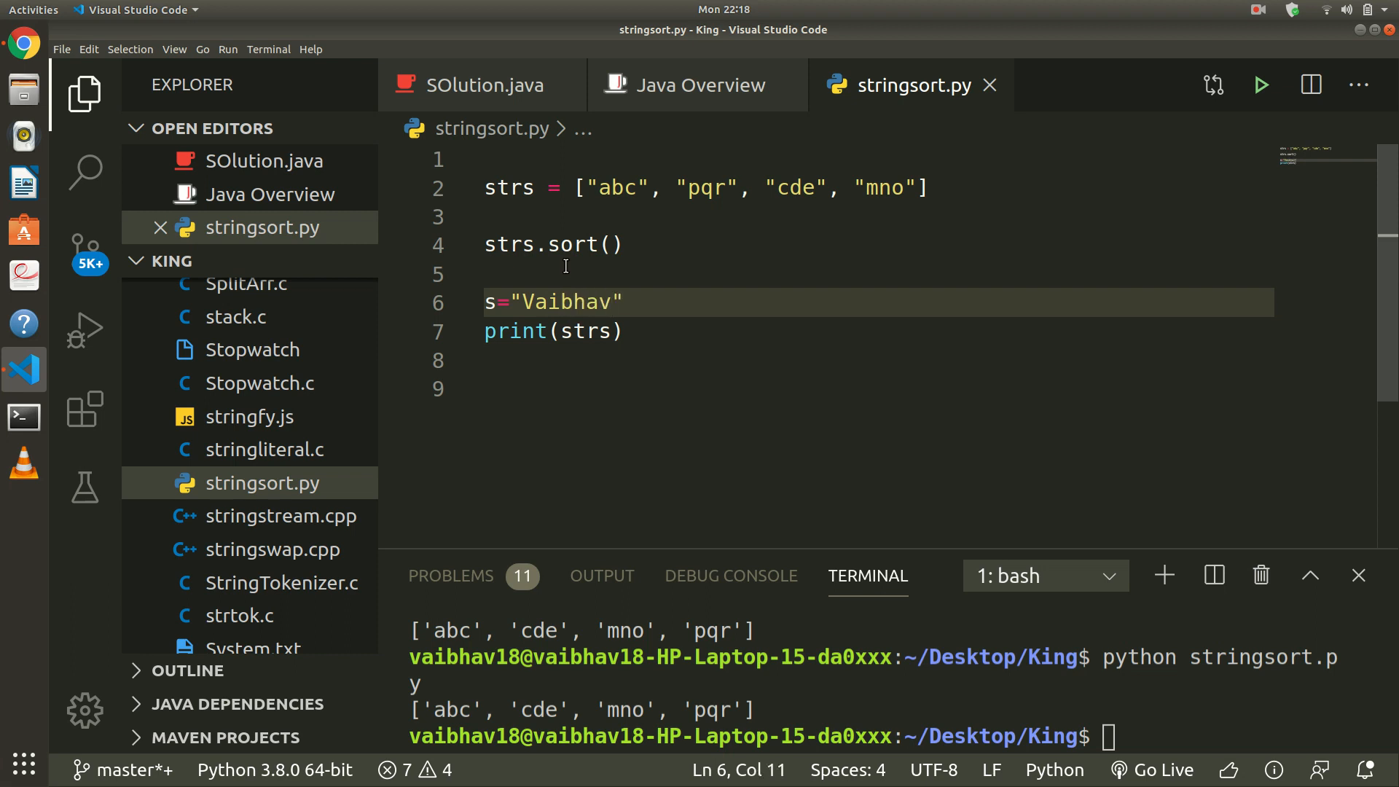
click(625, 301)
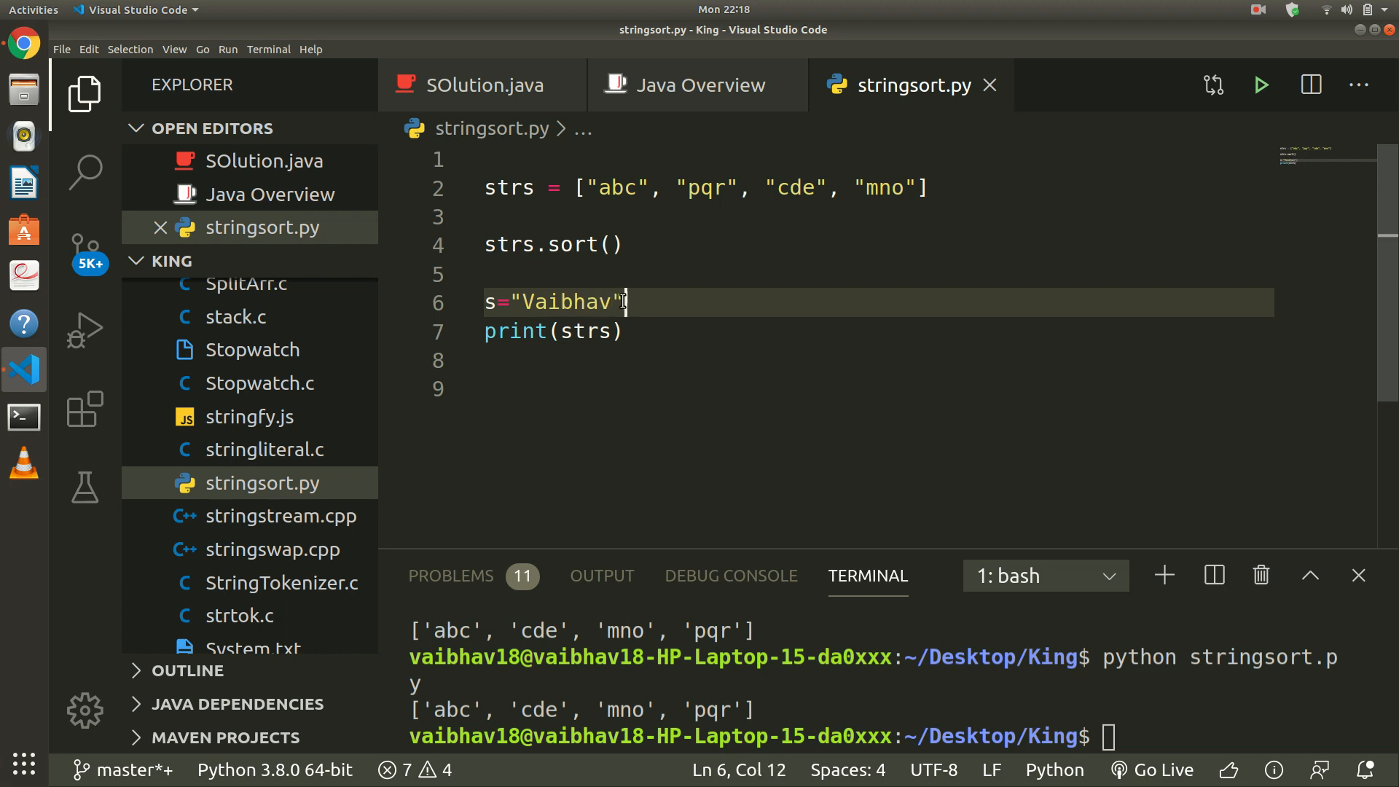
double_click(570, 301)
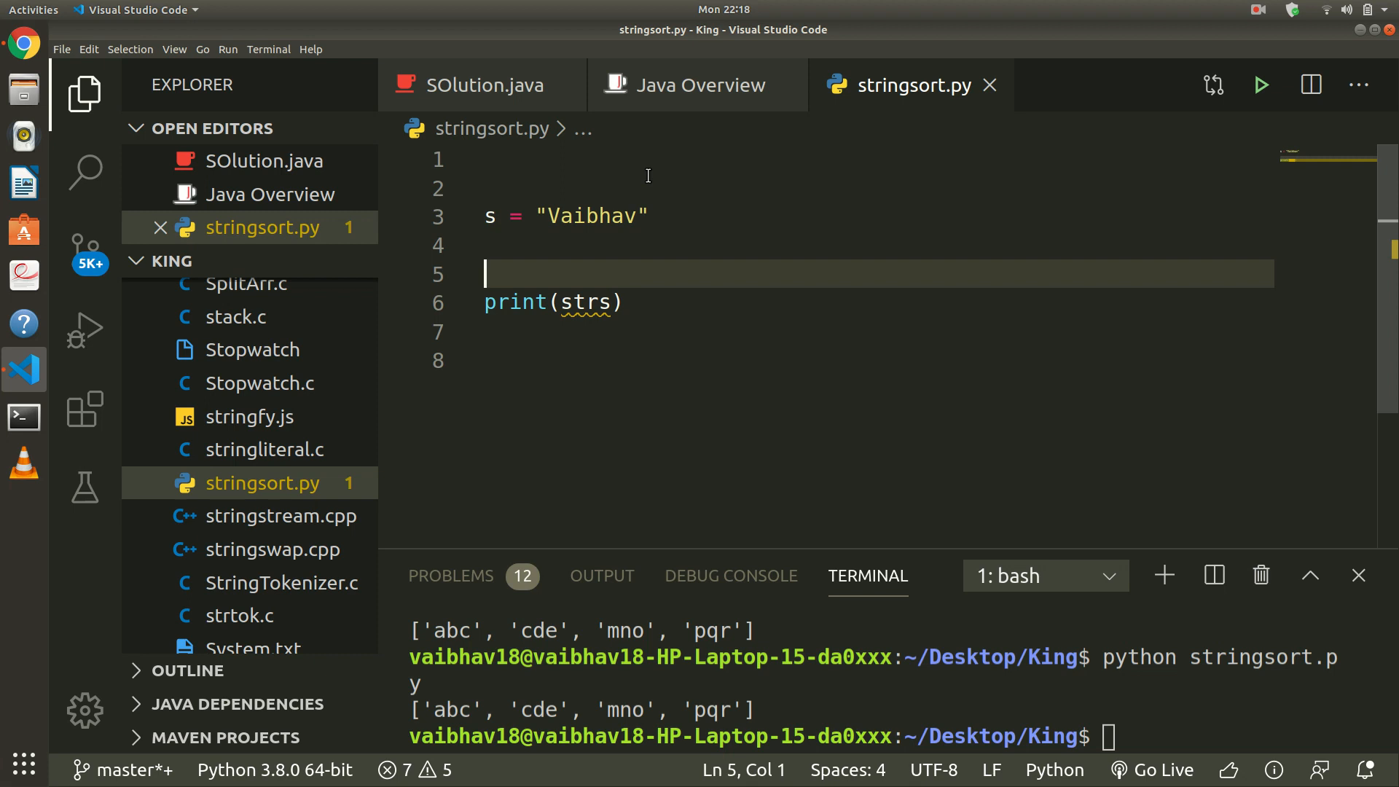
Write r=sorted(s) and change the print to print(r), giving ['V', 'a', 'a', 'b', 'h', 'i', 'v']
key(Backspace)
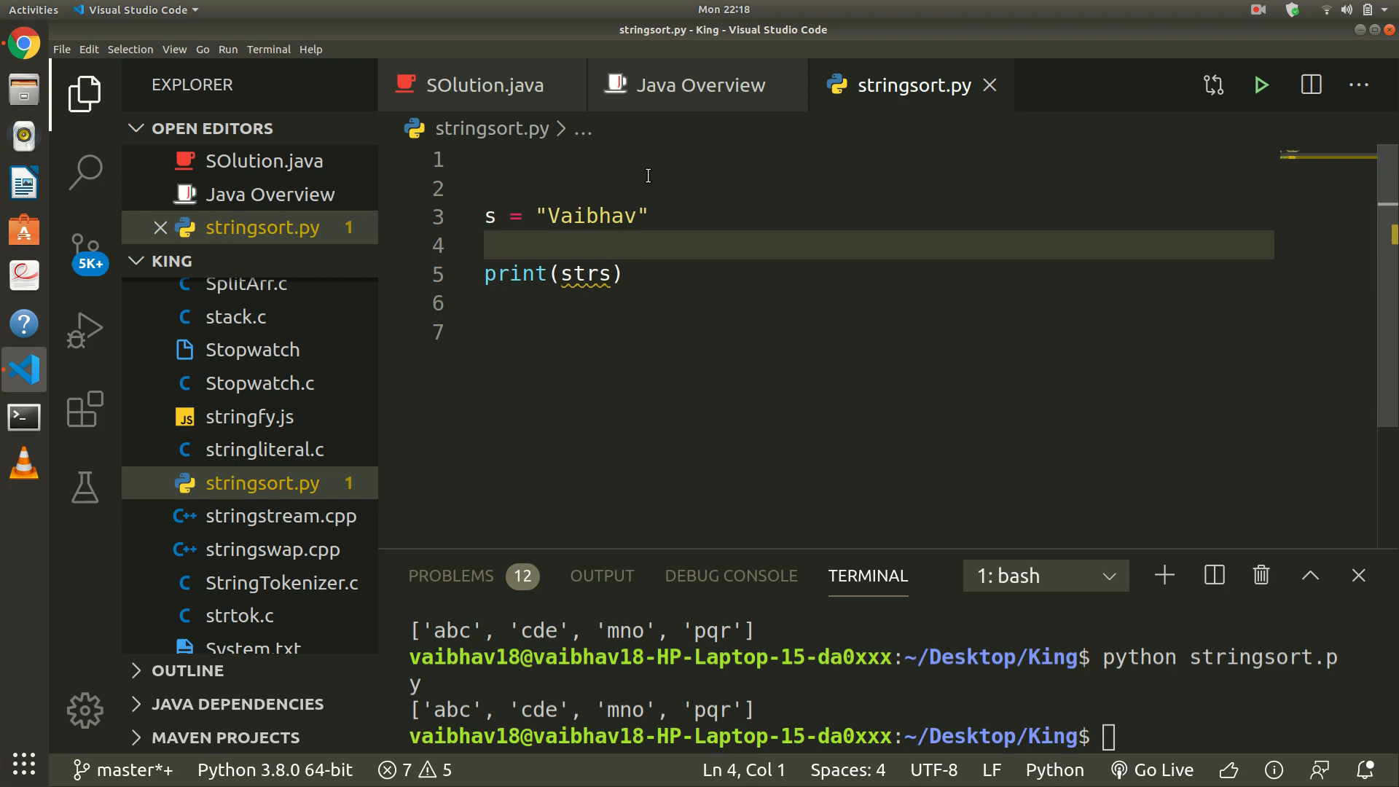
text(r=)
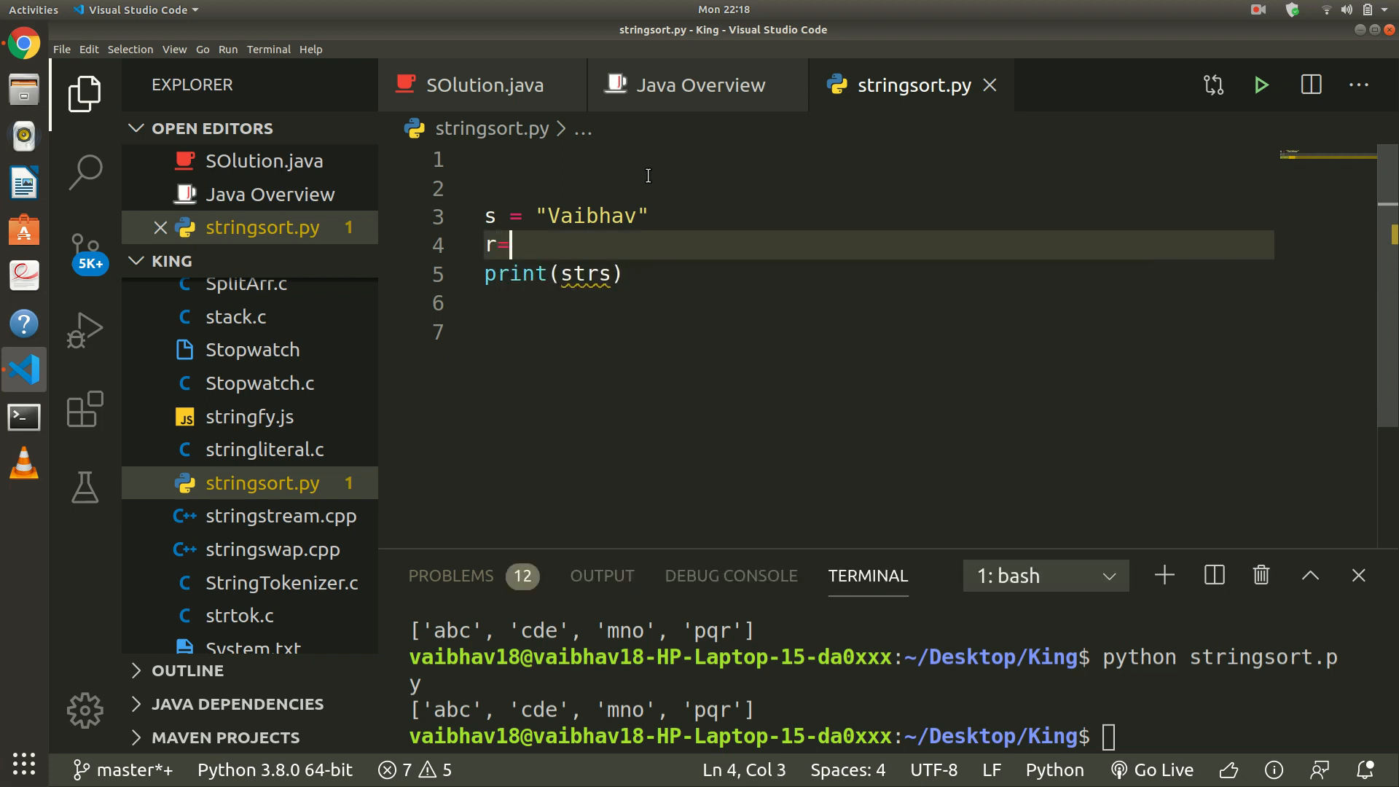
text(sorted)
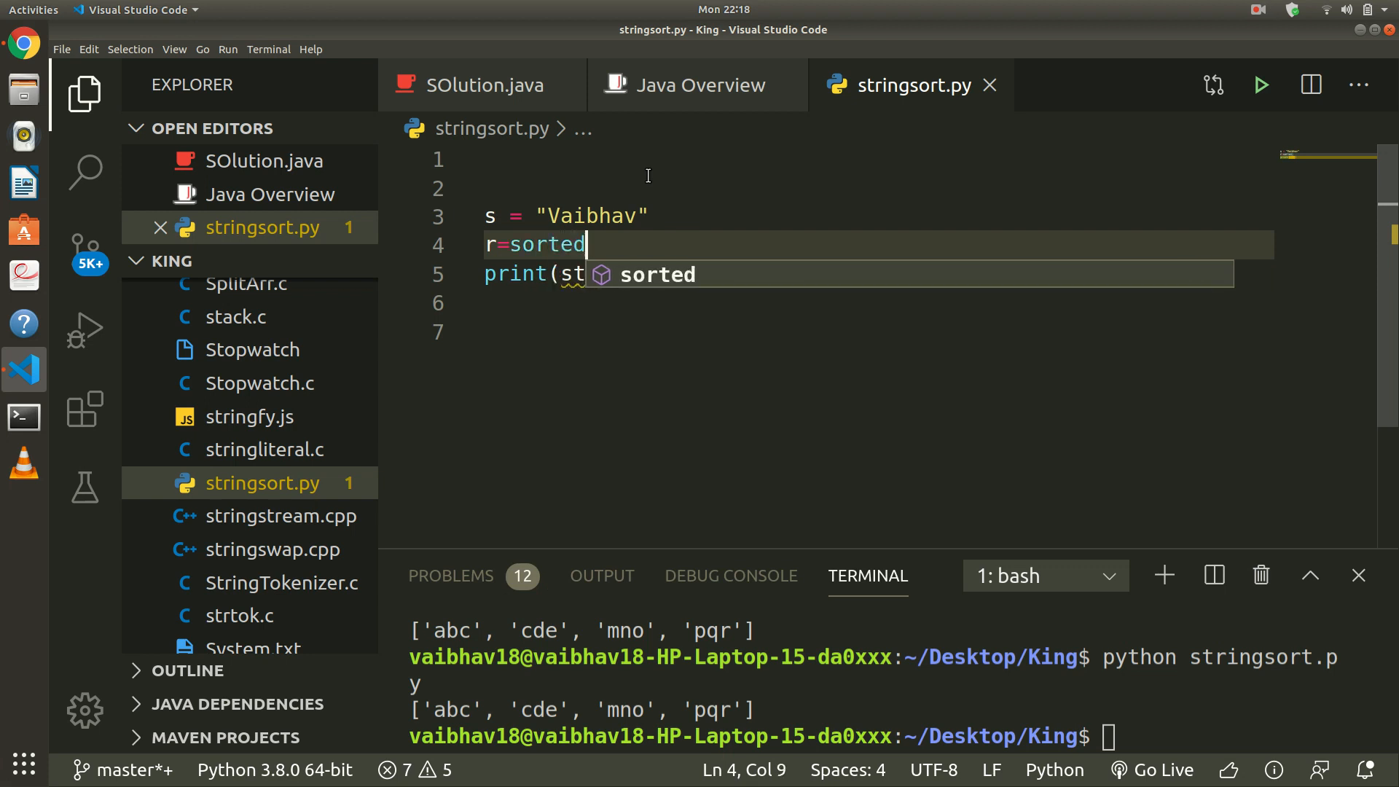
text(())
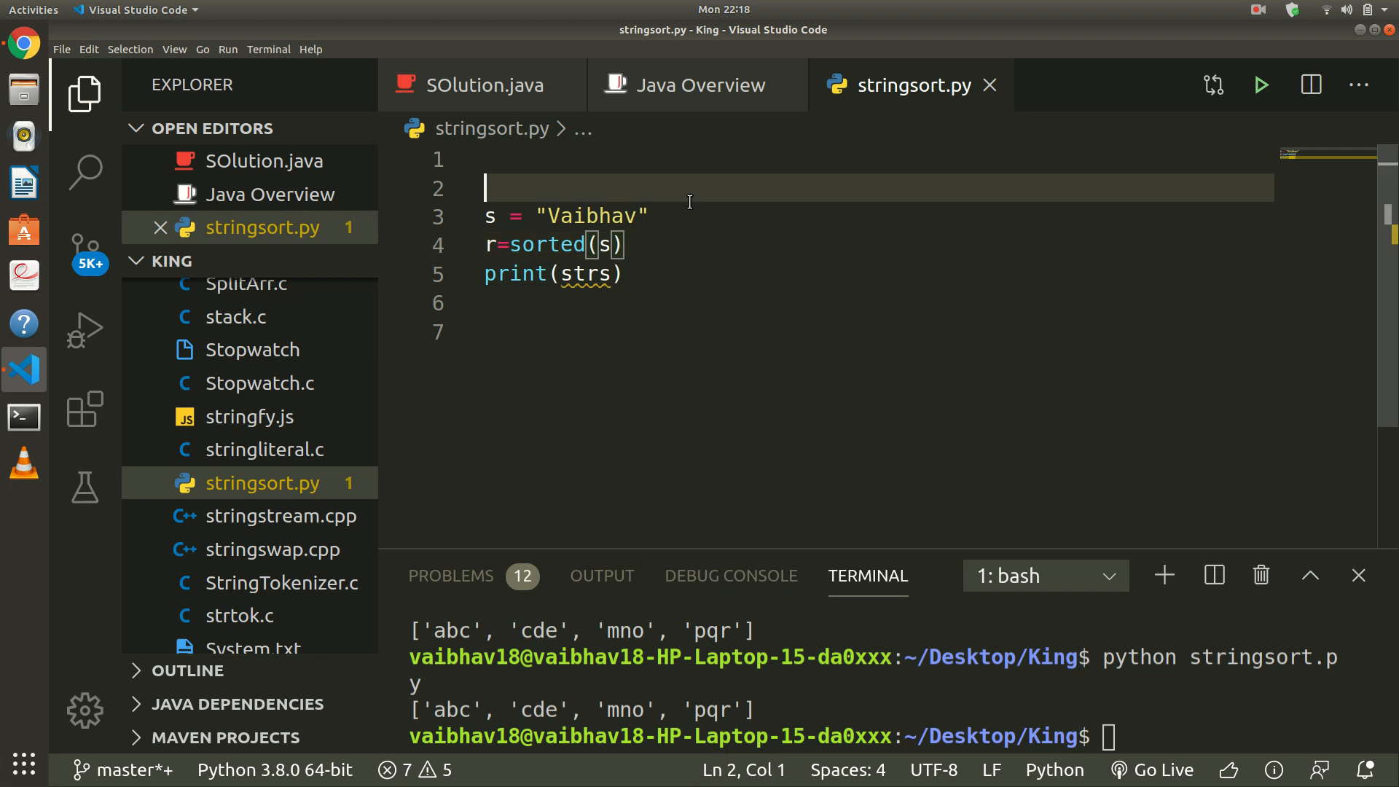
mouse_move(581, 252)
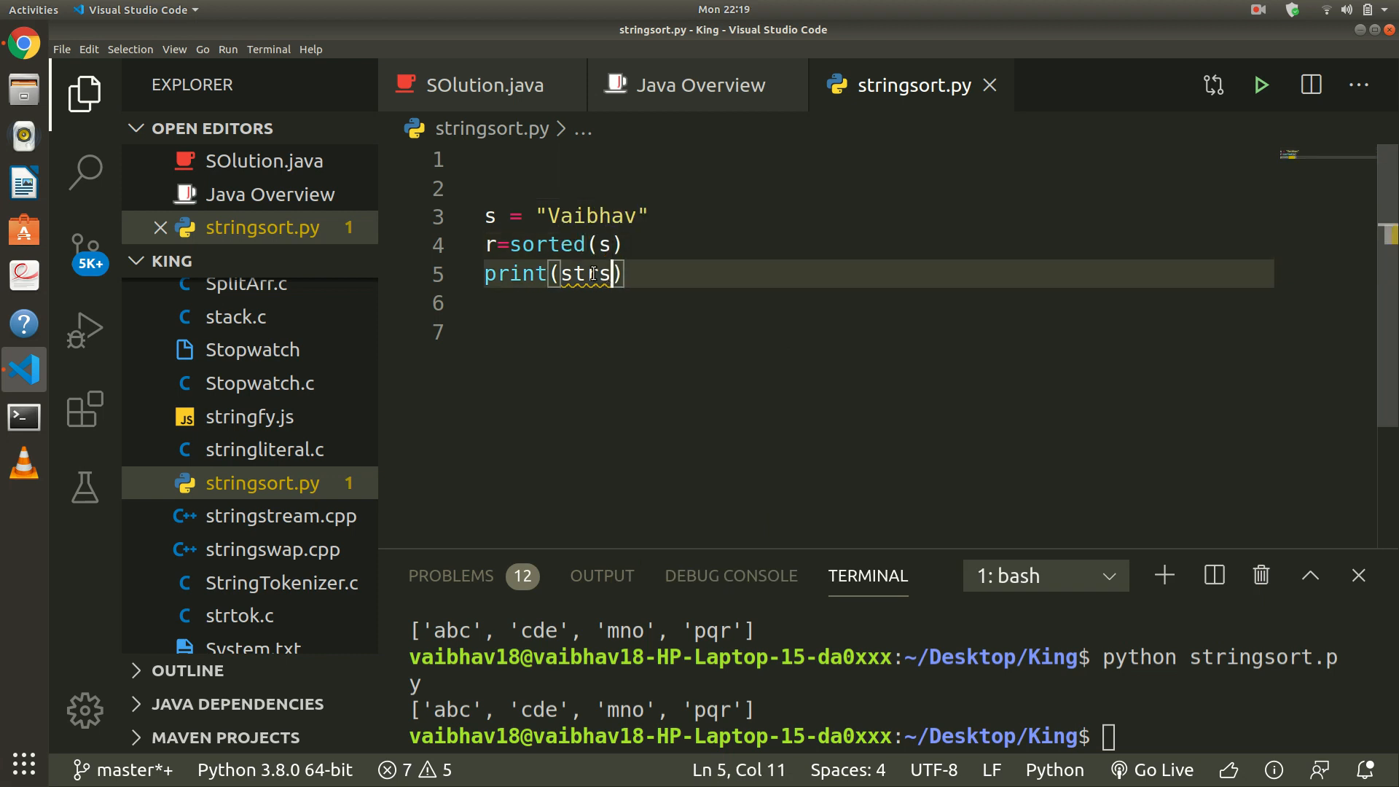
text(r)
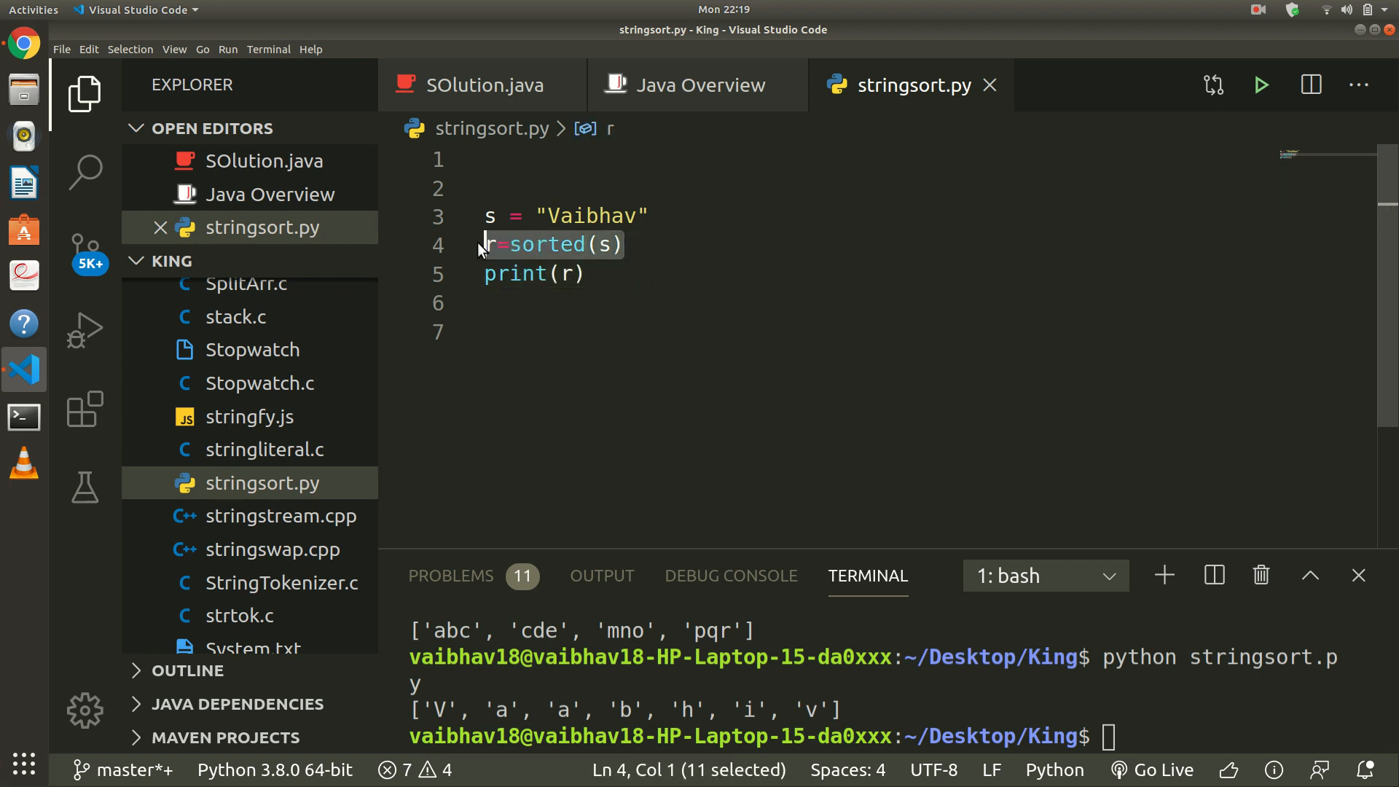
mouse_move(565, 244)
text(v)
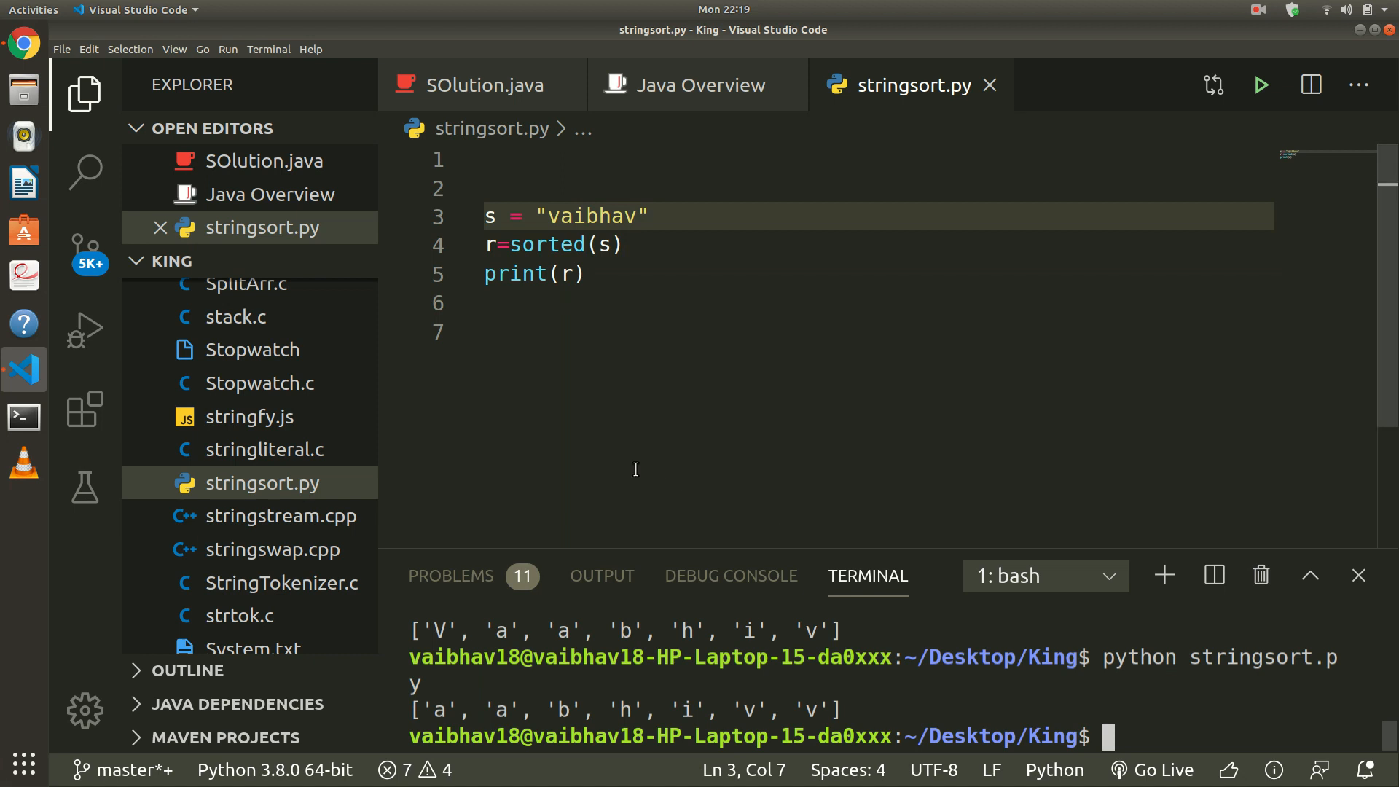
mouse_move(831, 773)
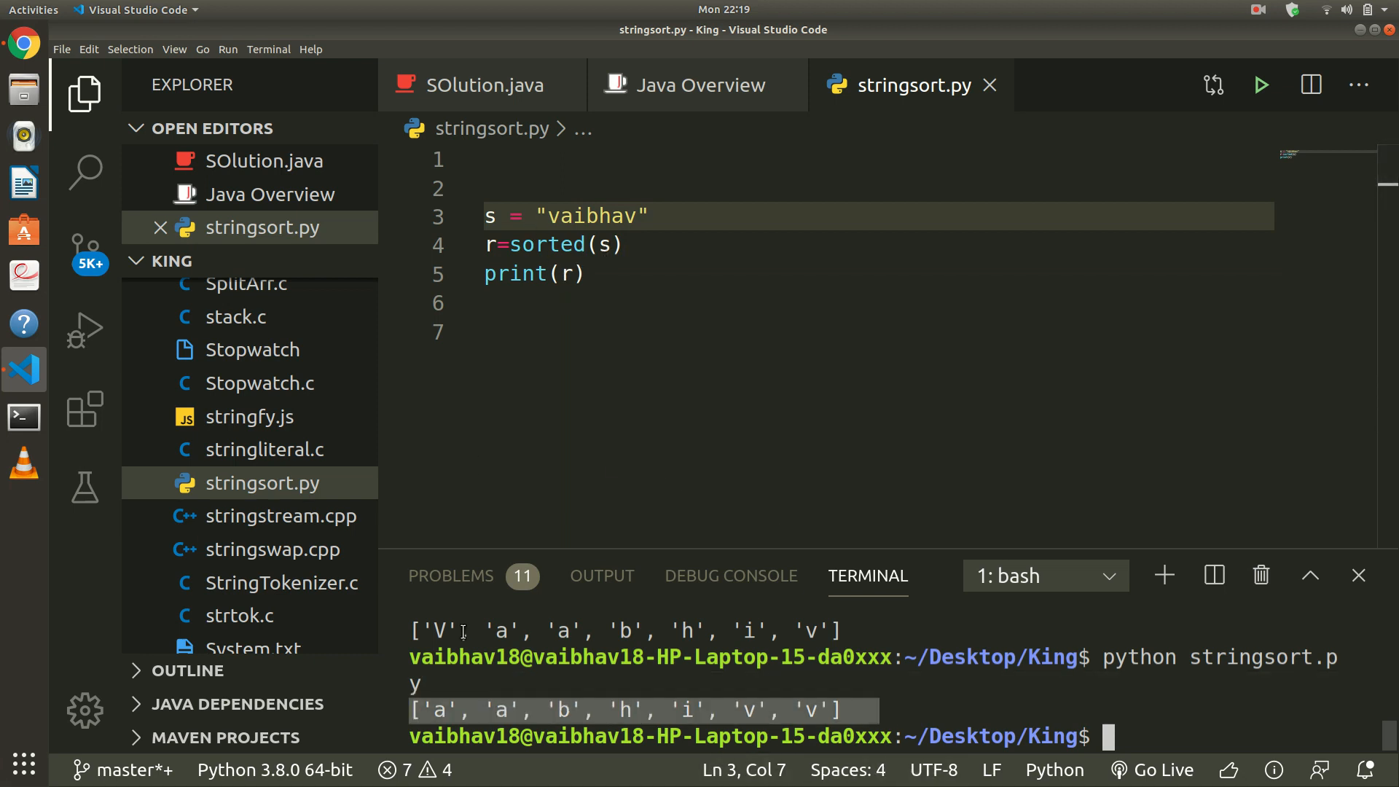
Start and discard an unfinished .j method call inside the print argument
click(567, 274)
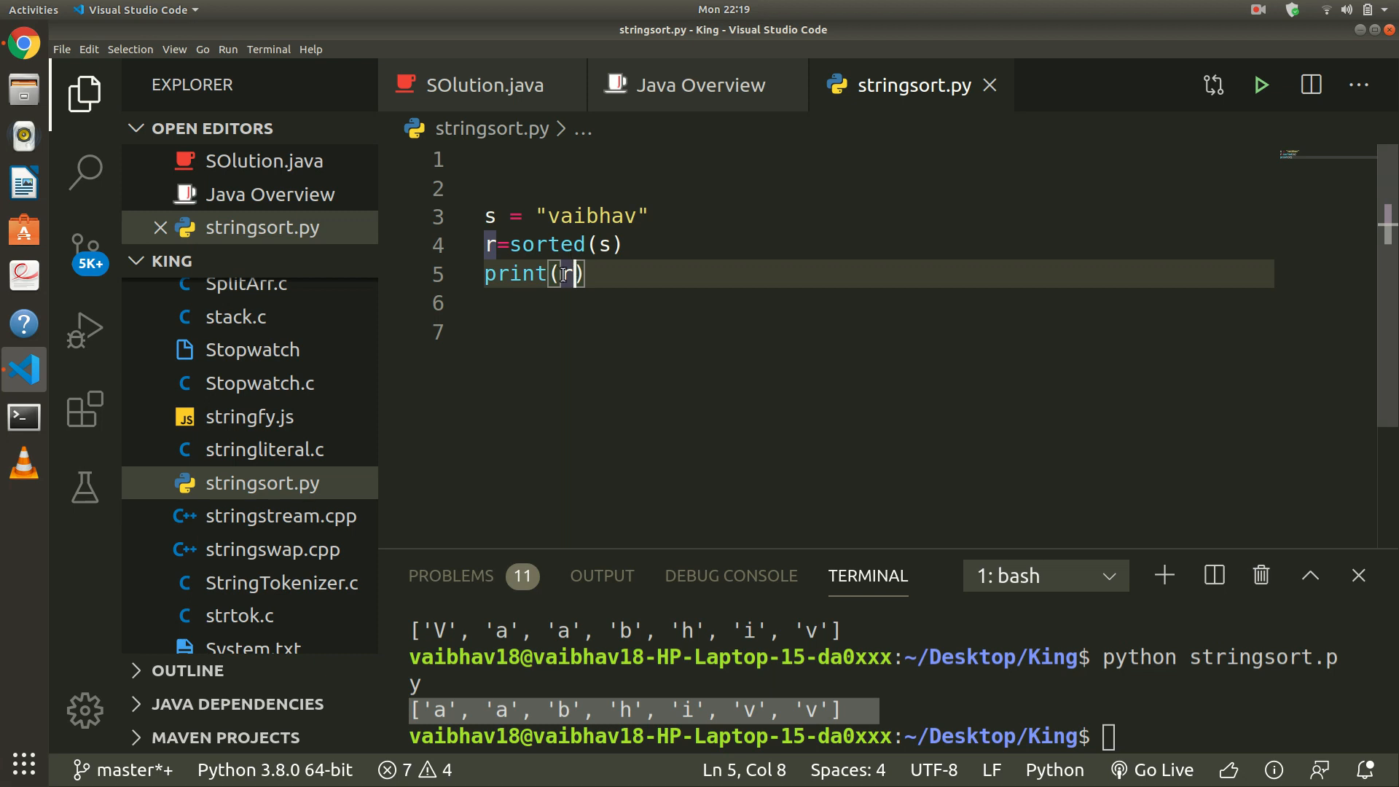
text(.)
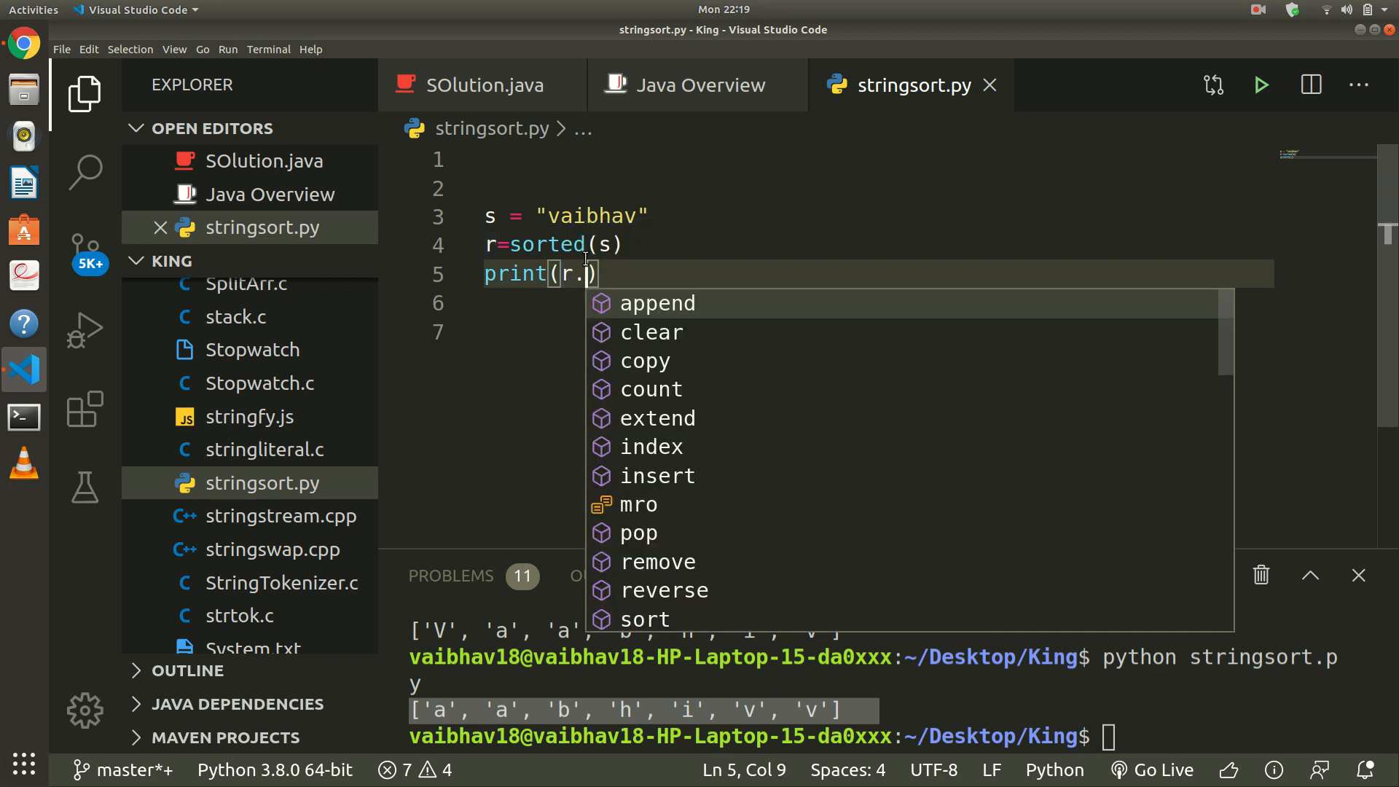
text(j)
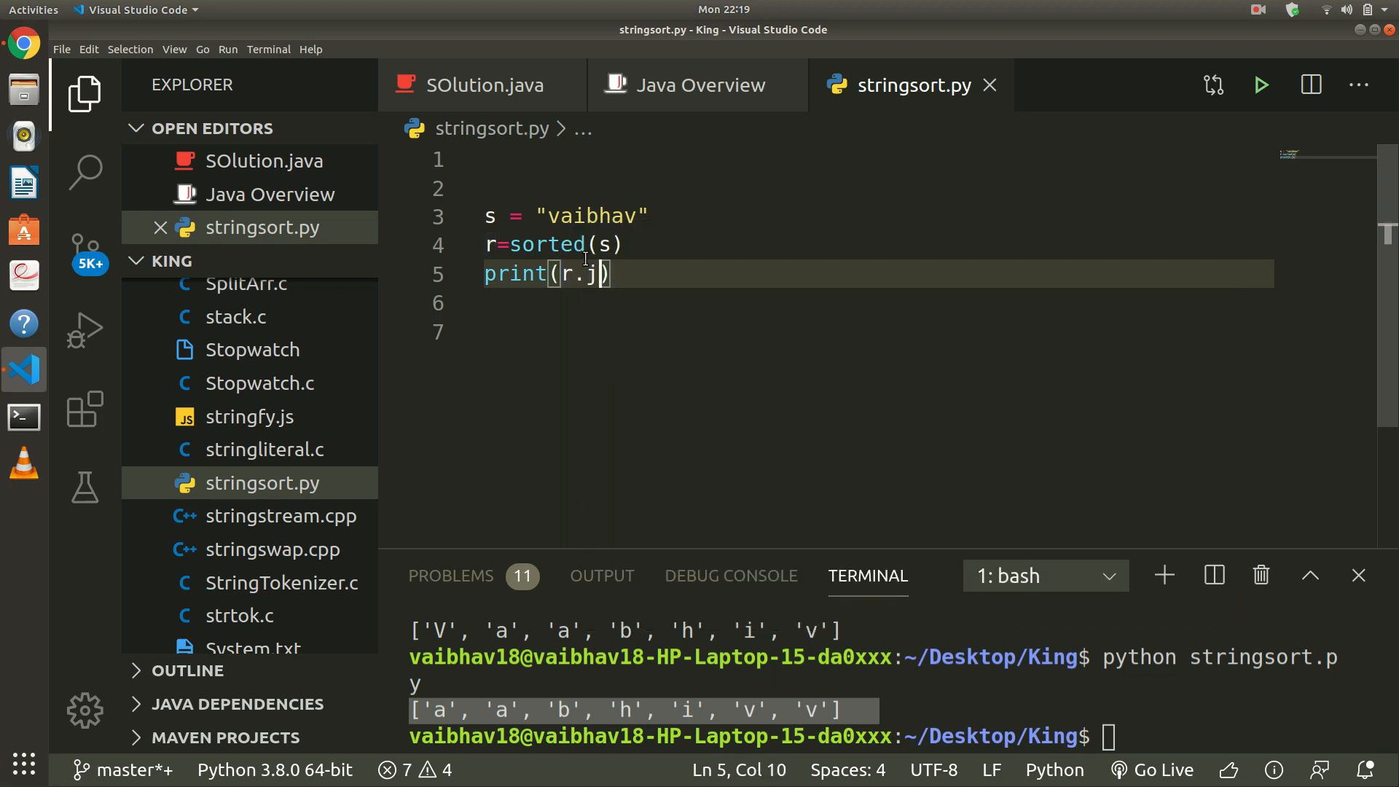
key(BackSpace)
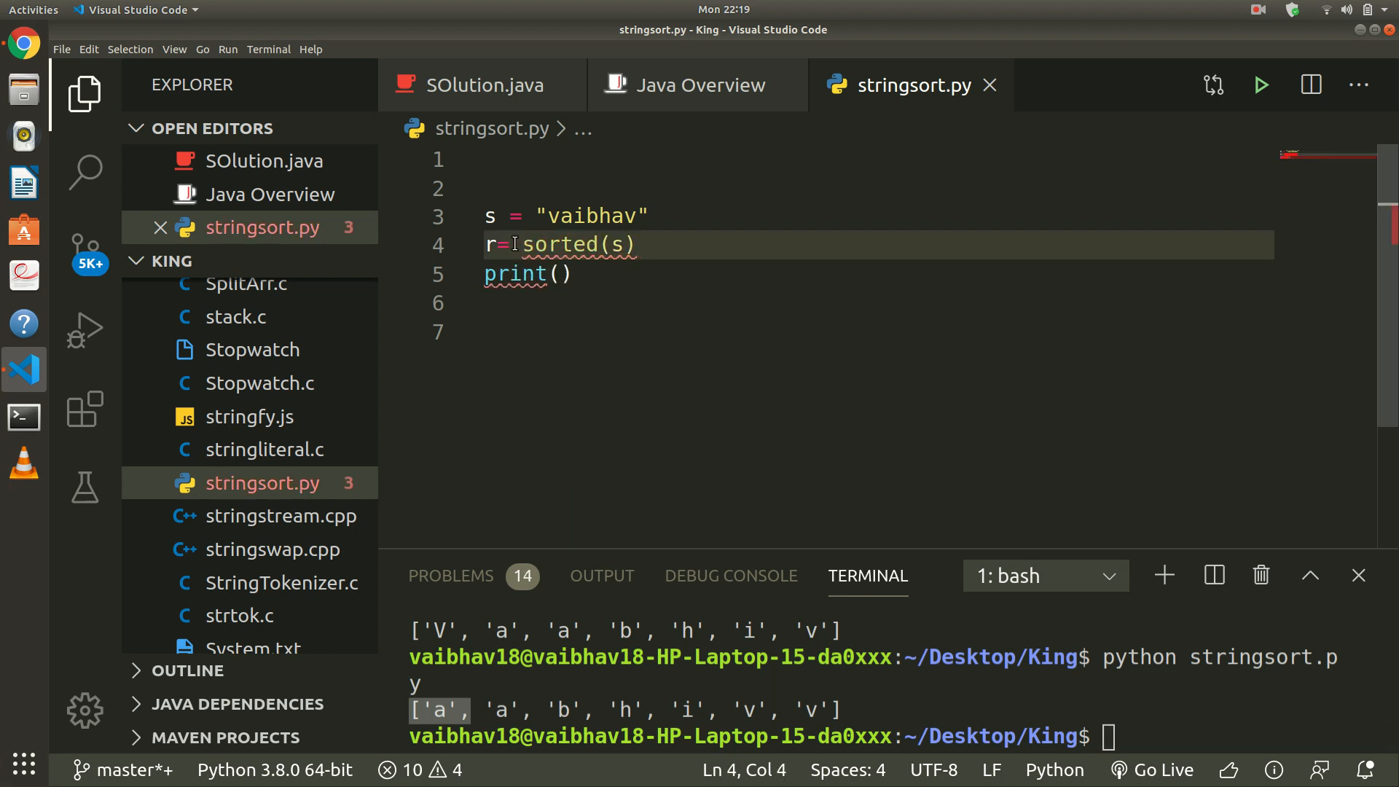
Rewrite line 4 as r=''.join(sorted(s)), leaving print() empty for now
text('.)
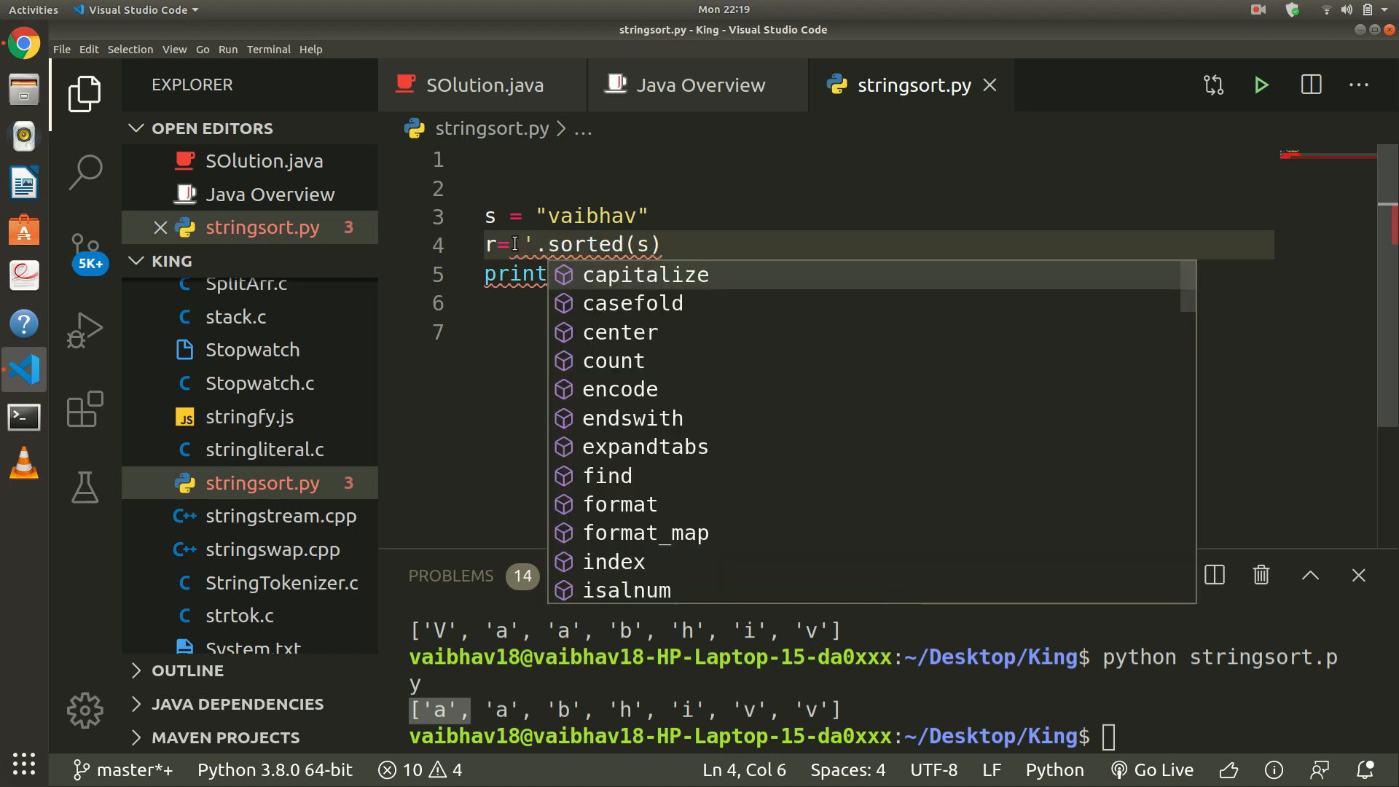
text(join()
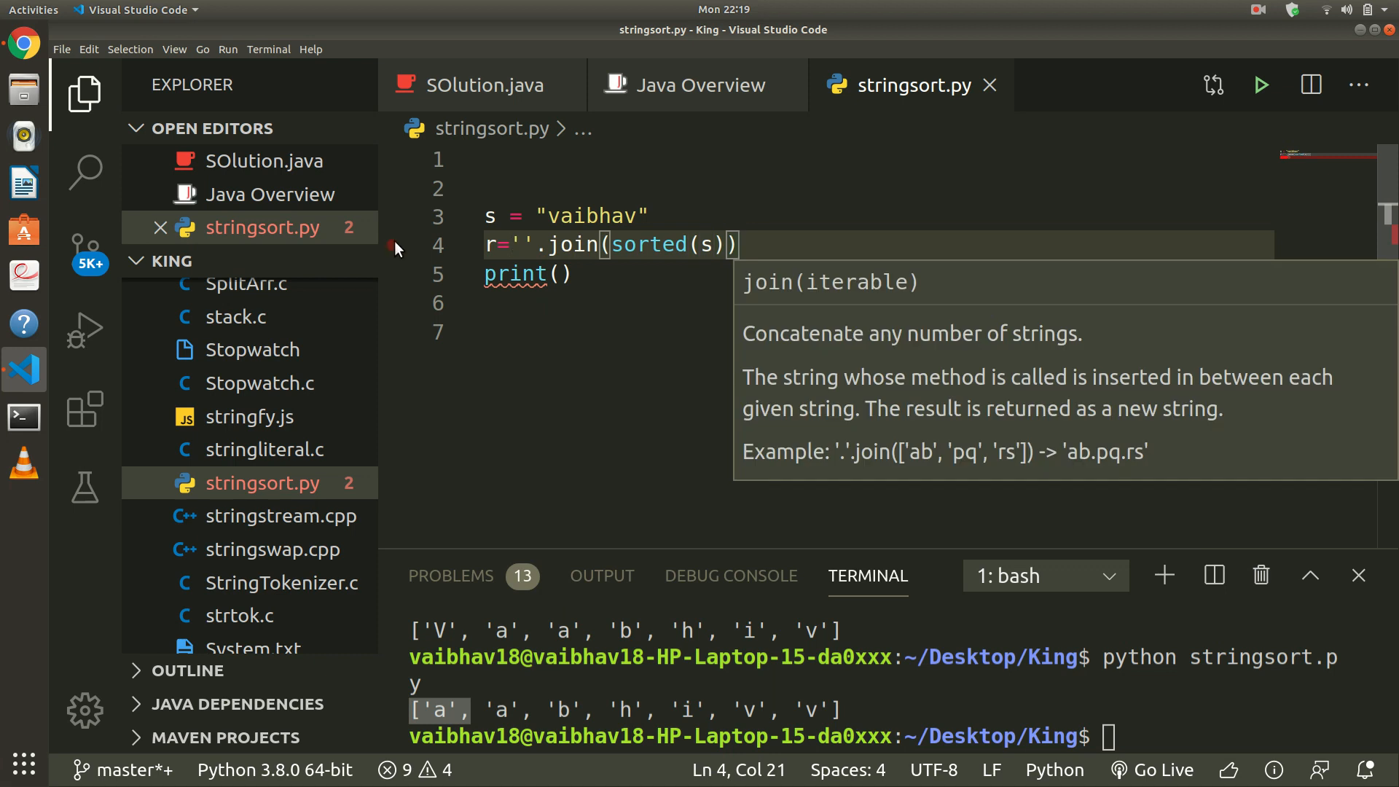
click(560, 274)
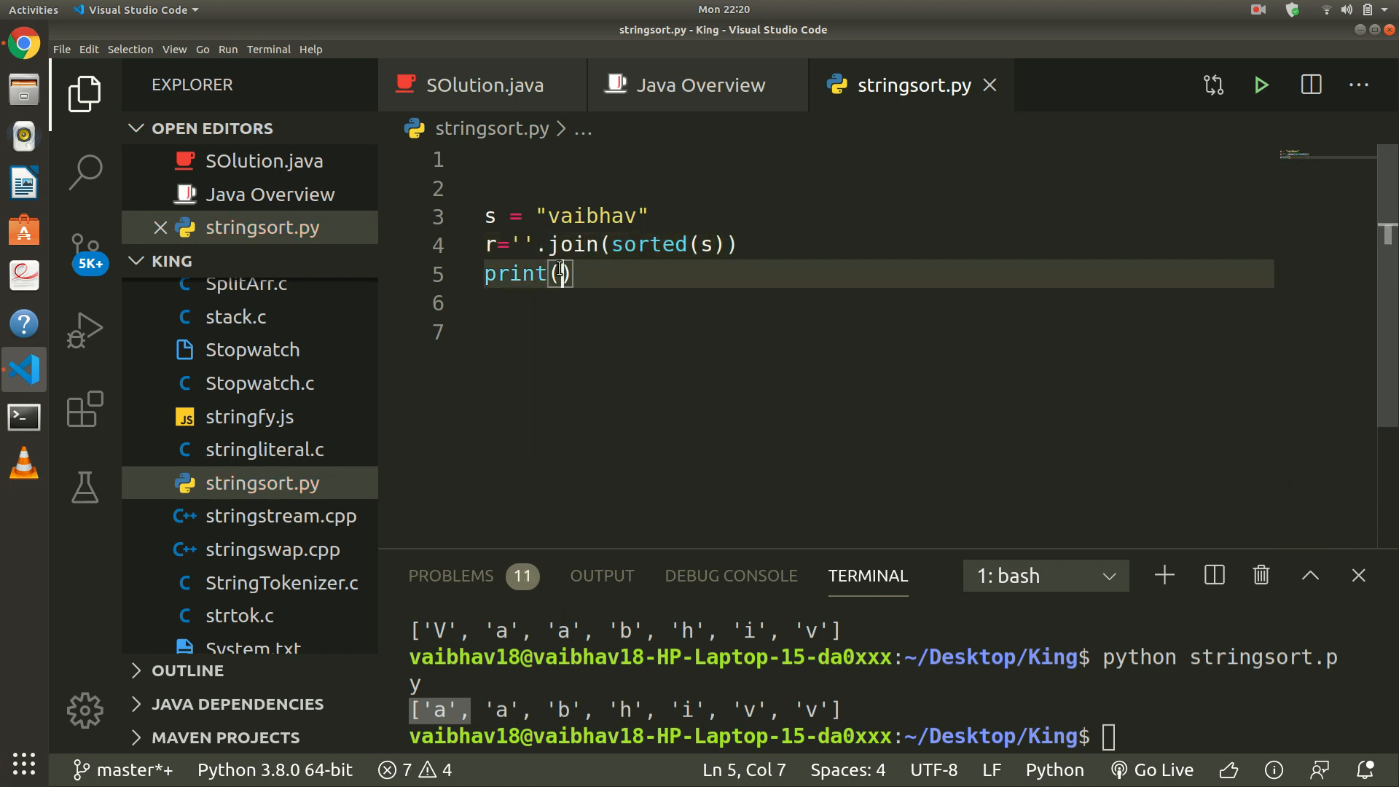
Print r, then put ''.join(sorted(s)) directly inside print and rerun to output aabhivv
text(r)
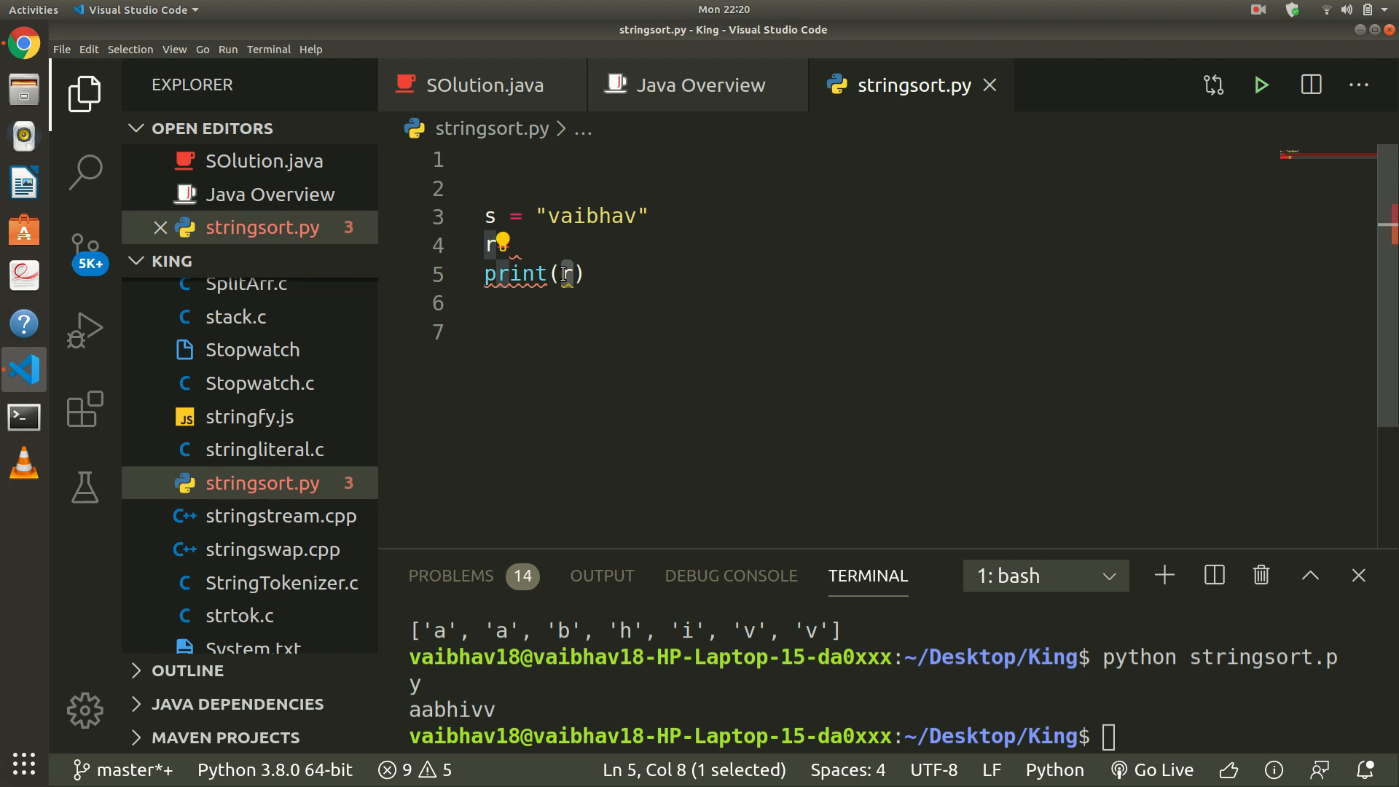
text(''.join(sorted(s))))
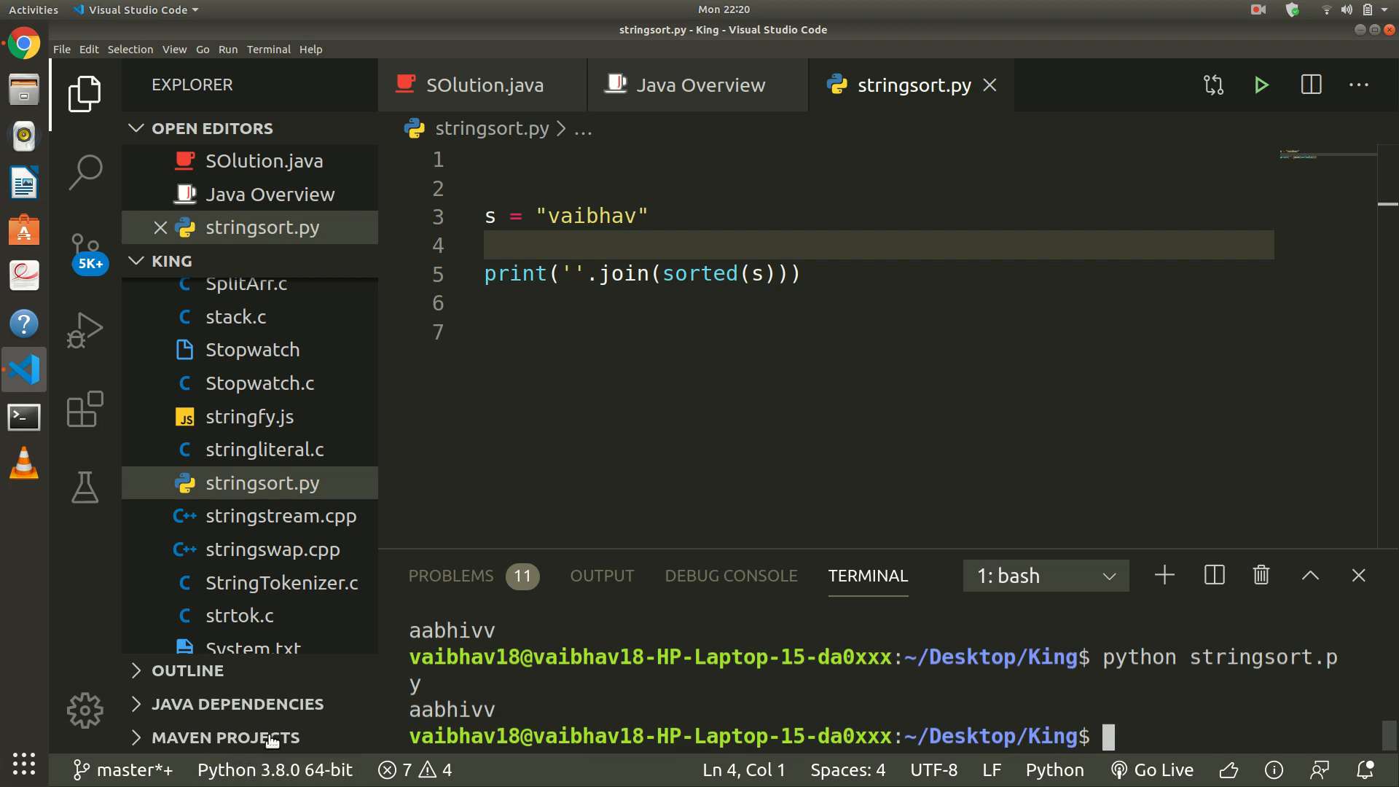
click(1257, 11)
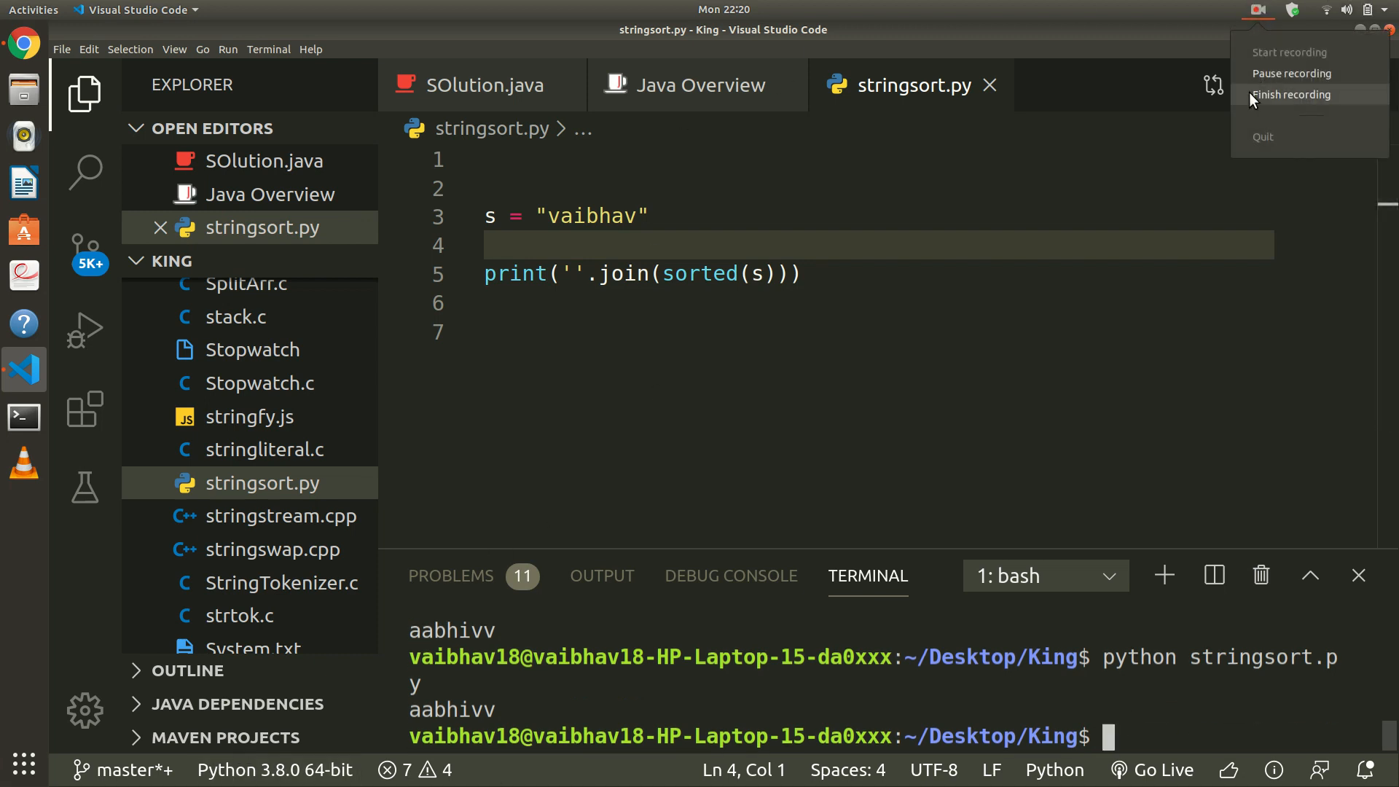